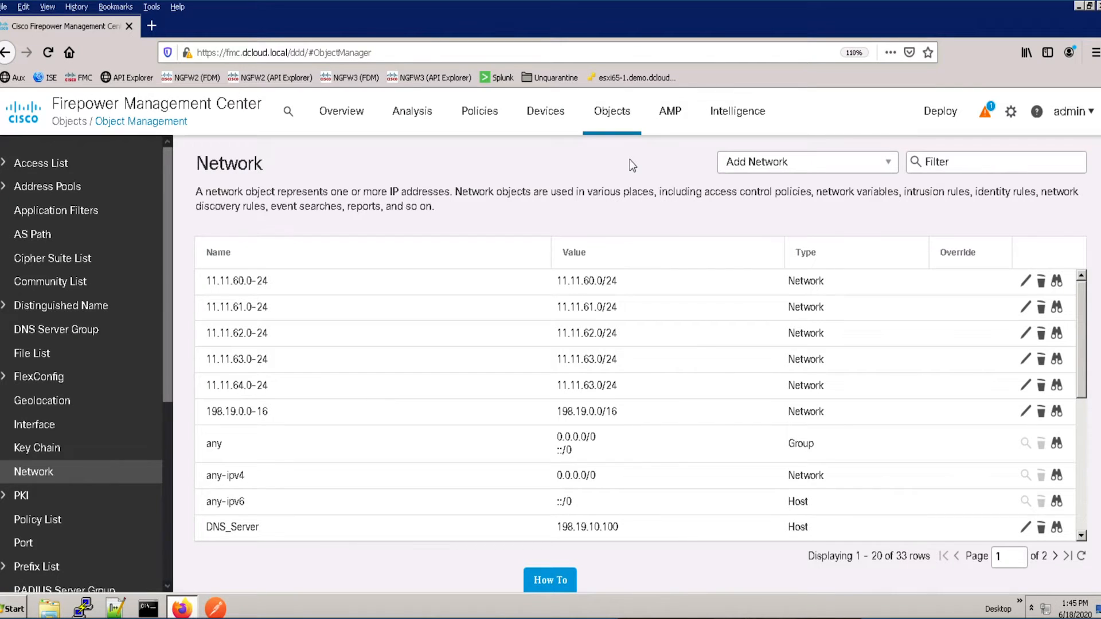
- Filter network objects by 'Lab' and go to Devices > Device Management for NGFW1
type("Lab")
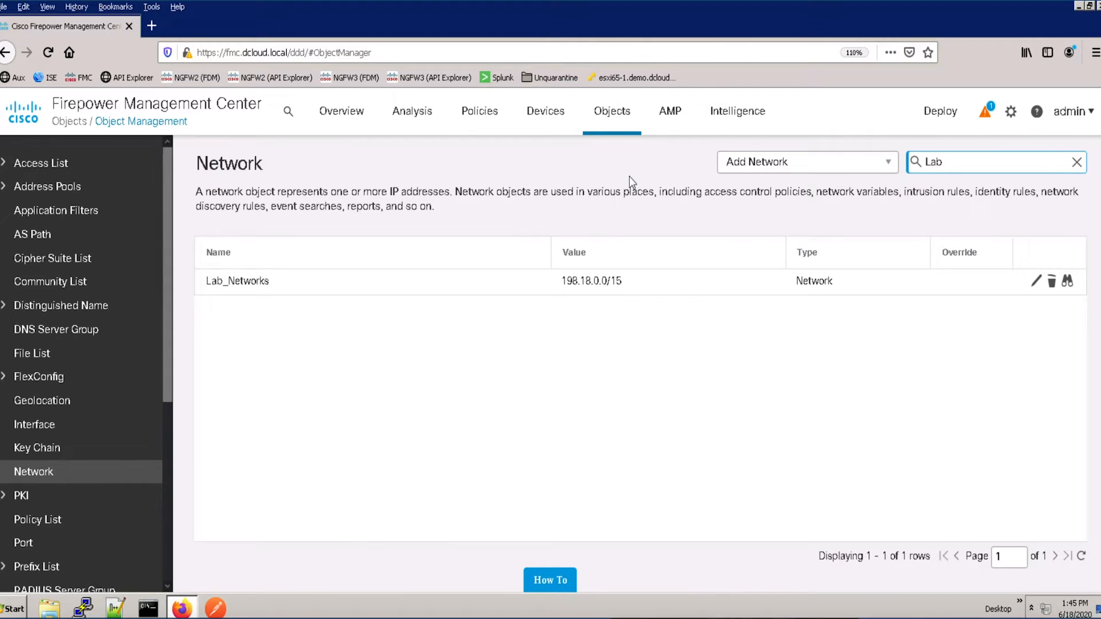
left_click(545, 111)
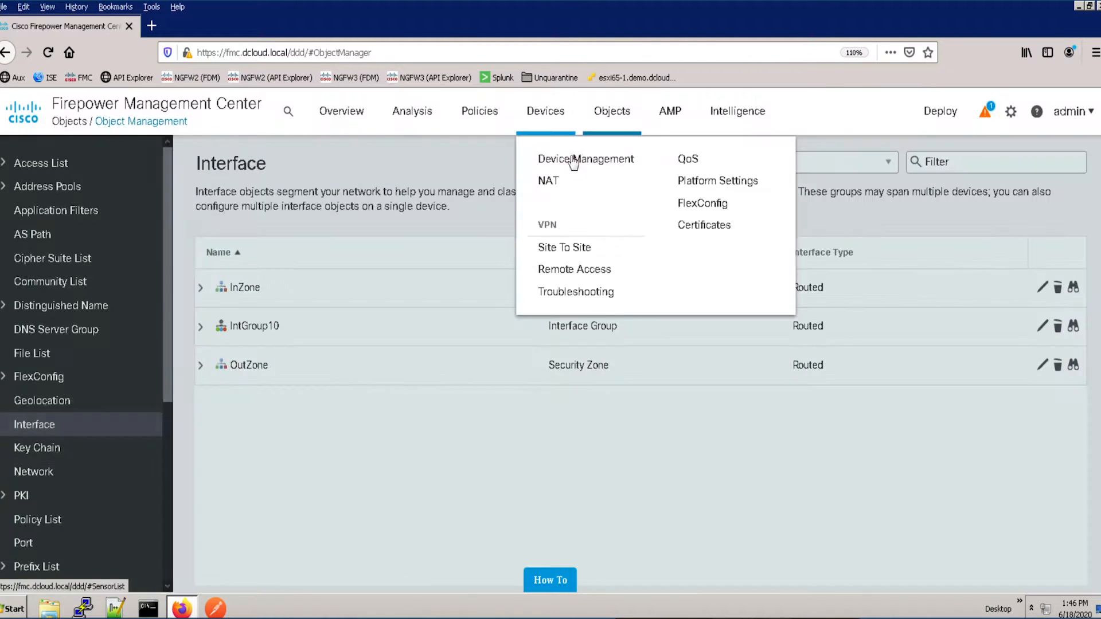
left_click(586, 158)
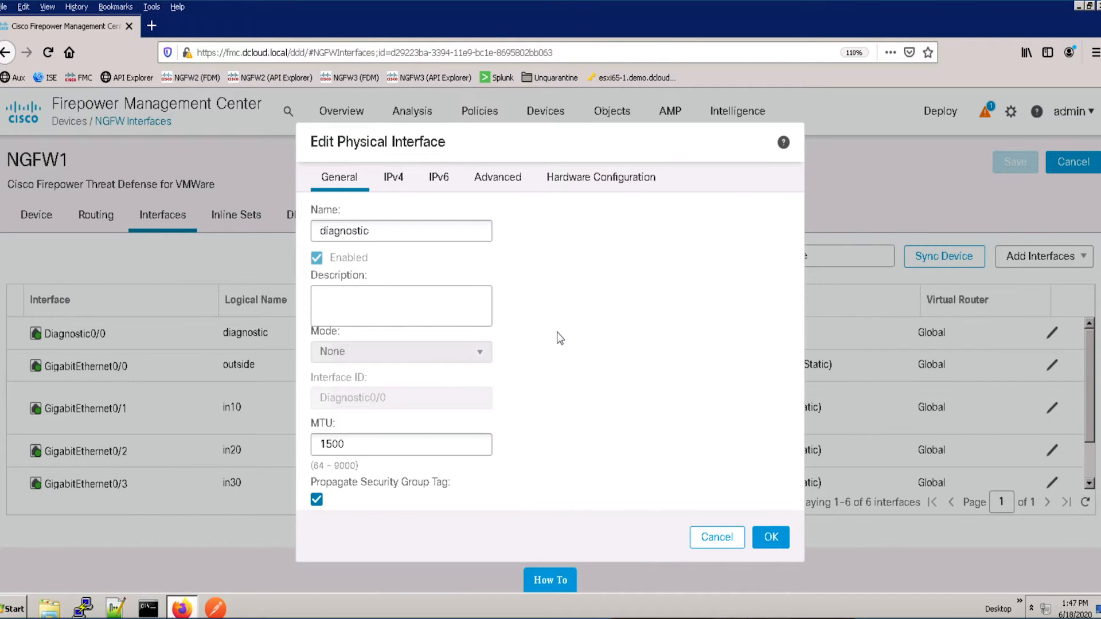
- Save the myEIGRP FlexConfig object with its 'router eigrp 10' network commands
left_click(611, 111)
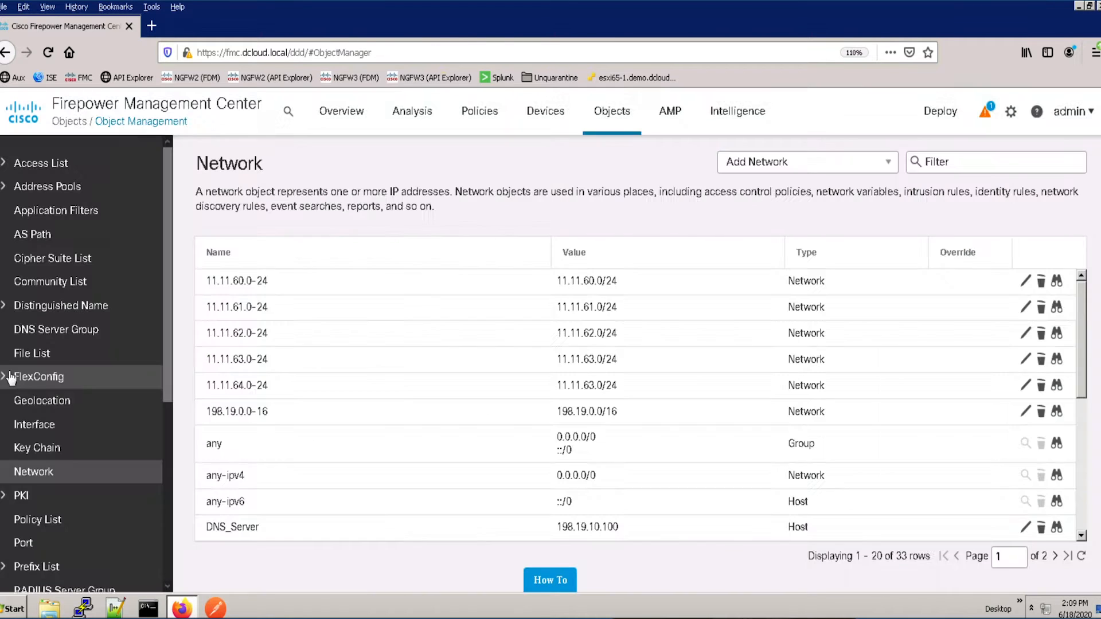
left_click(38, 376)
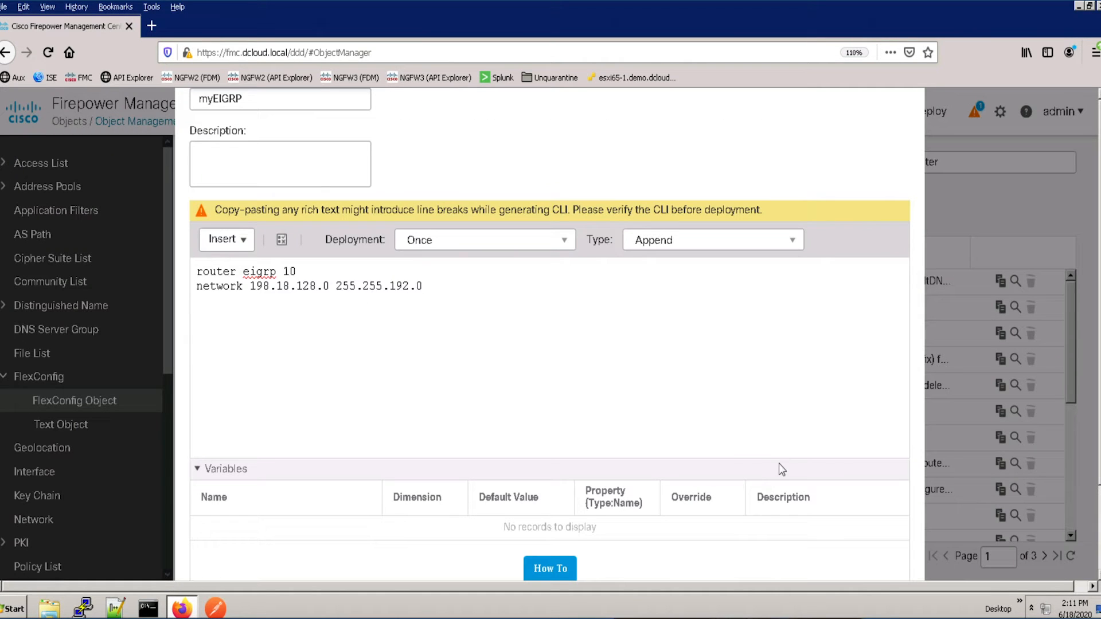
scroll("down", 3)
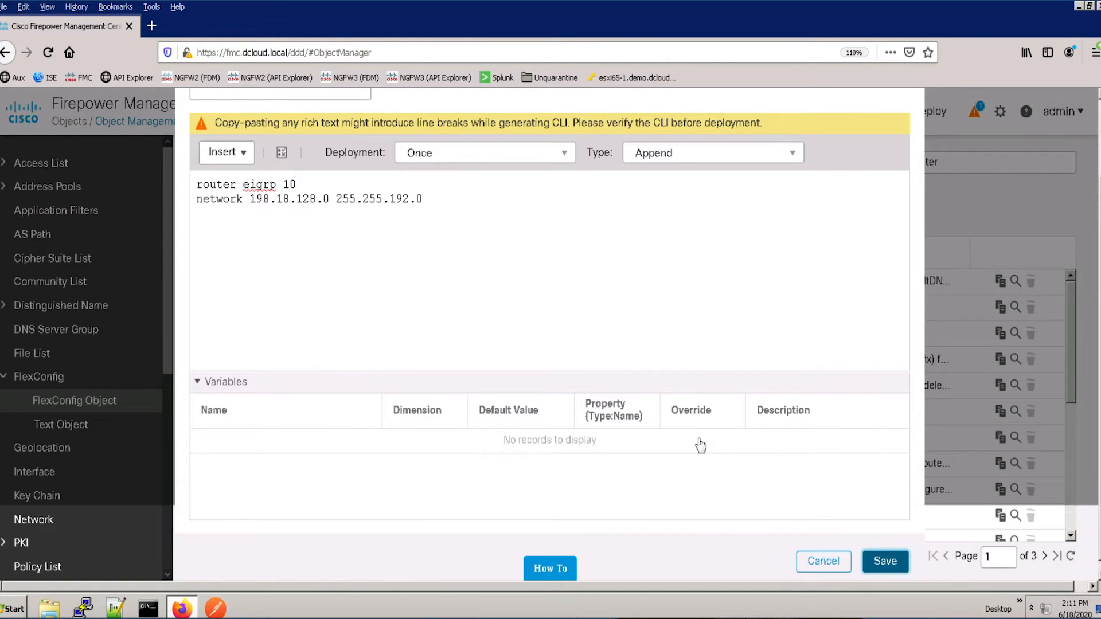
left_click(823, 561)
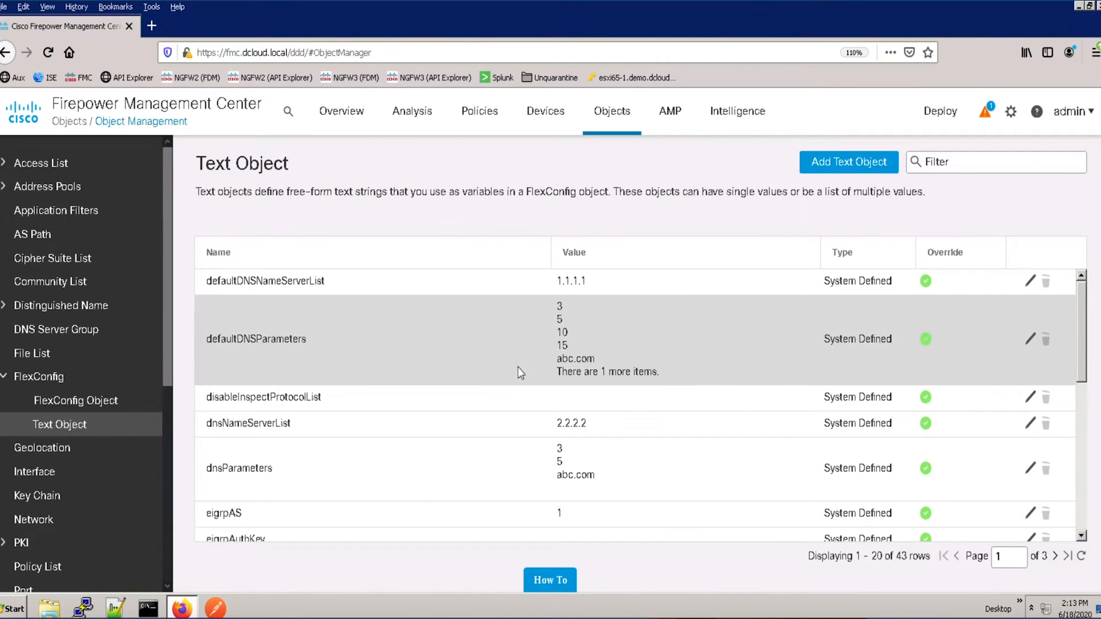
- Edit and save the disableInspectProtocolList text object
left_click(1030, 397)
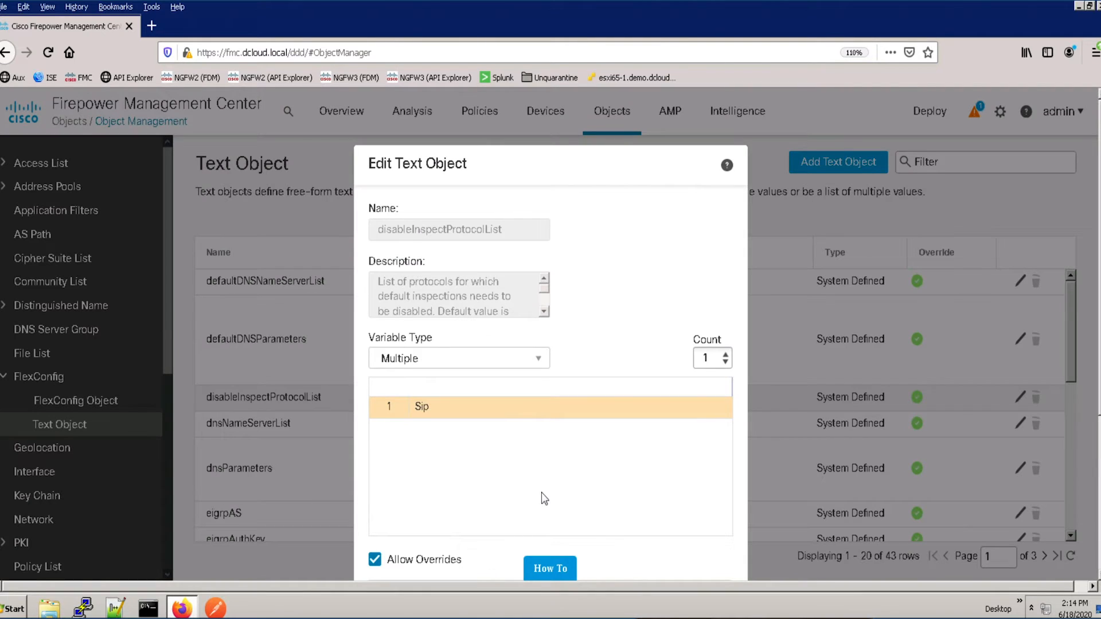
scroll("down", 3)
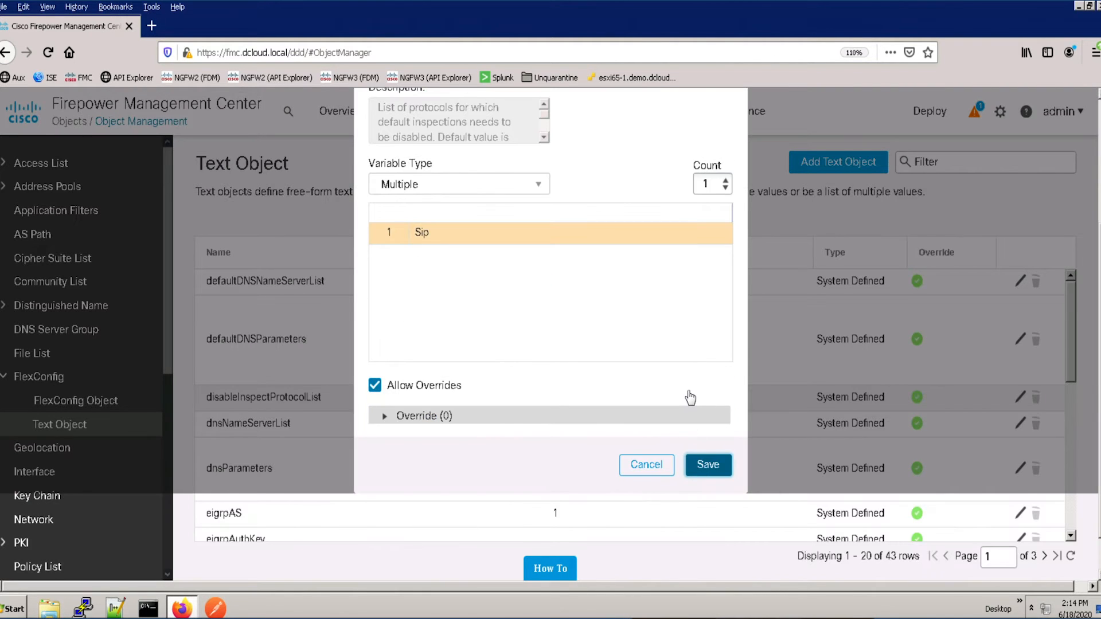
left_click(708, 465)
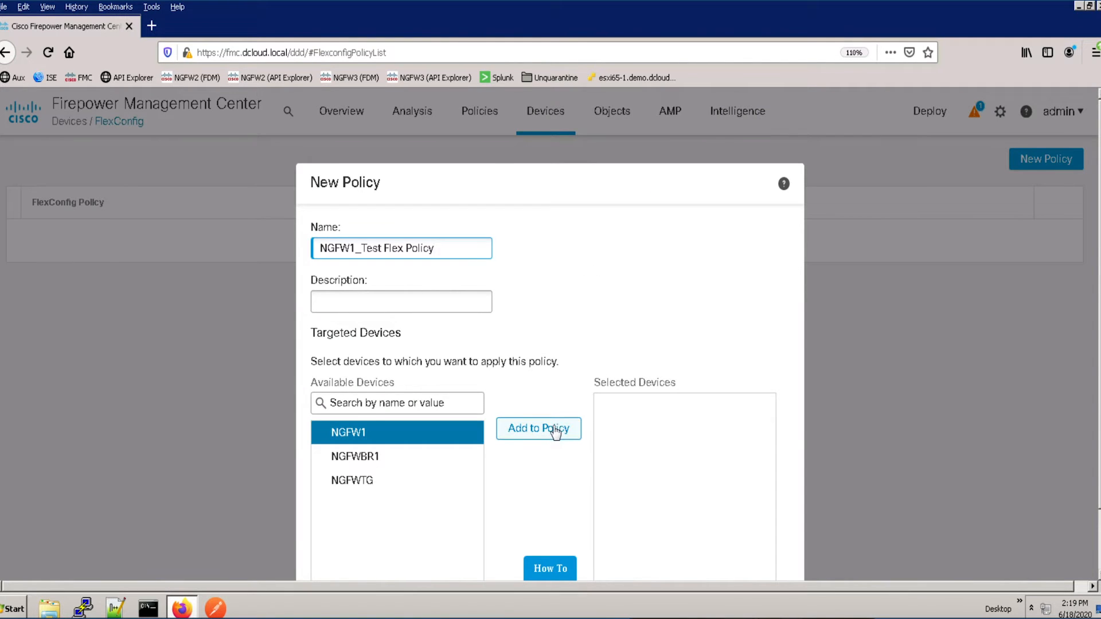
- Create the NGFW1_Test Flex Policy targeting NGFW1 and save it
left_click(538, 428)
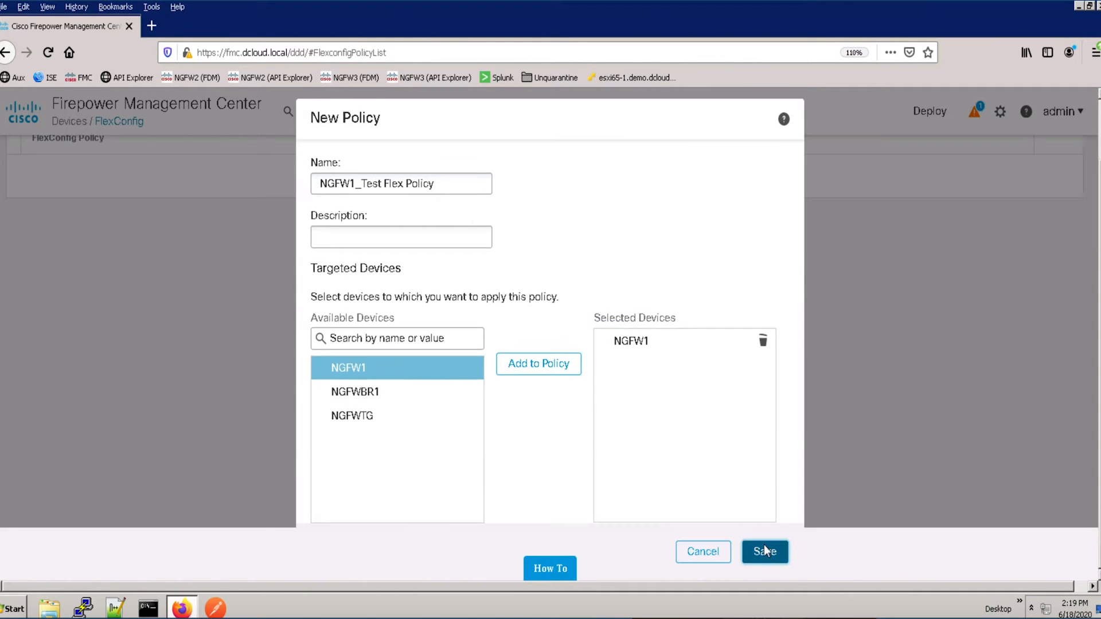
left_click(764, 552)
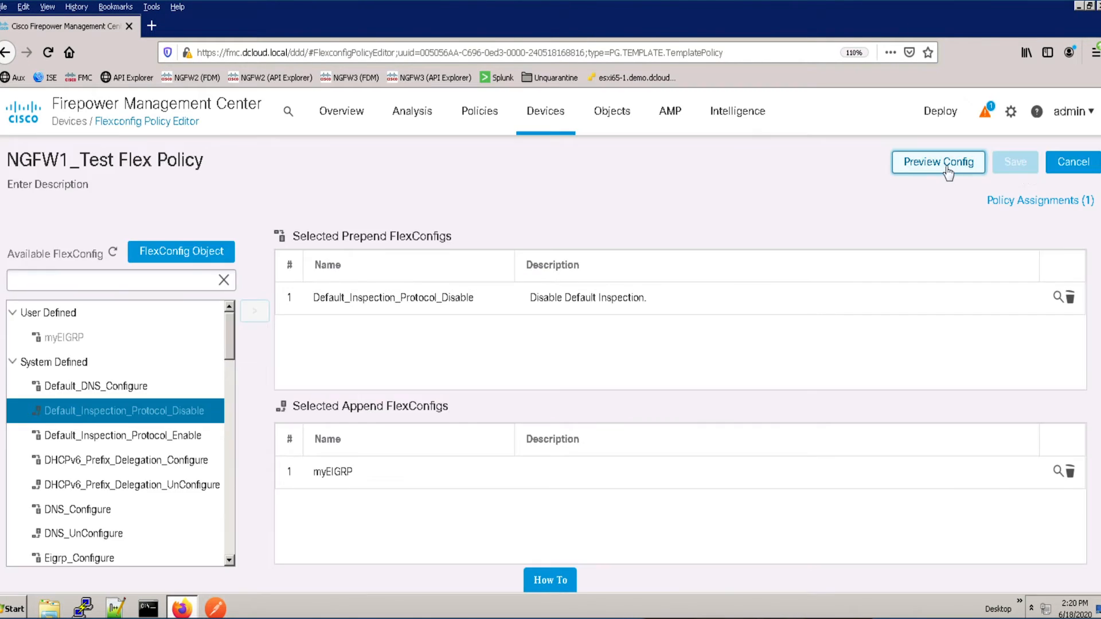
- Preview the generated FlexConfig CLI for NGFW1 and close the preview
left_click(937, 162)
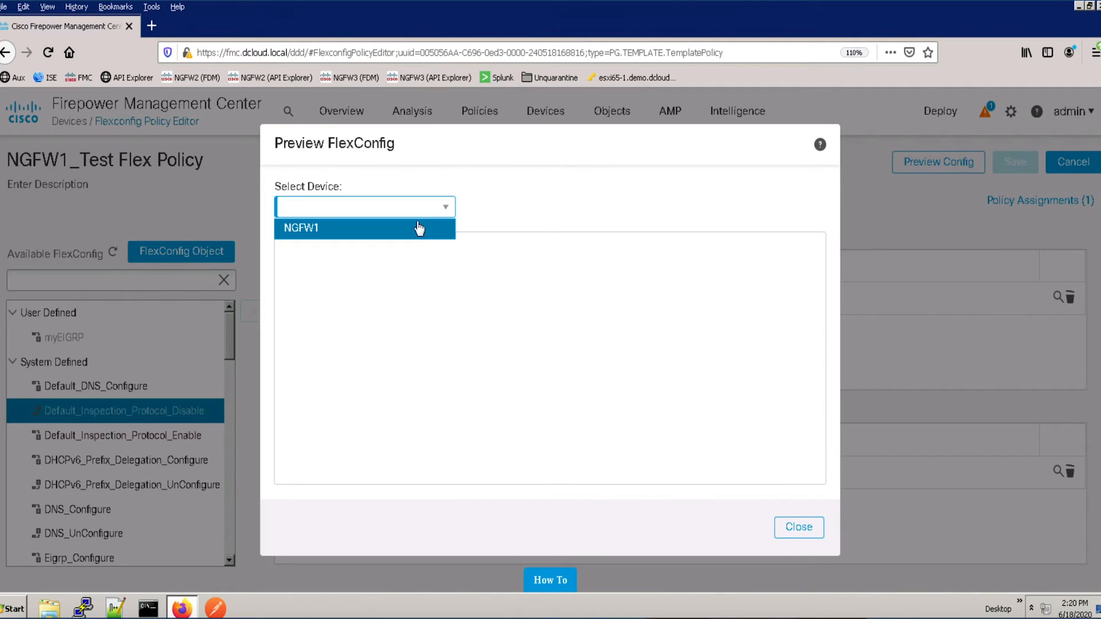
left_click(364, 227)
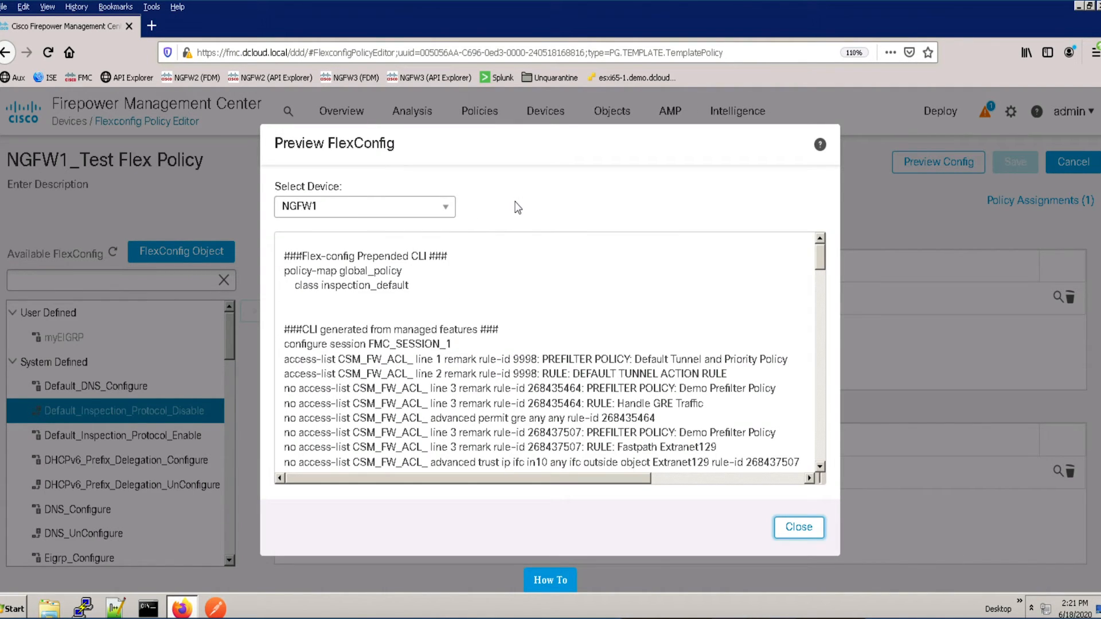
mouse_move(798, 528)
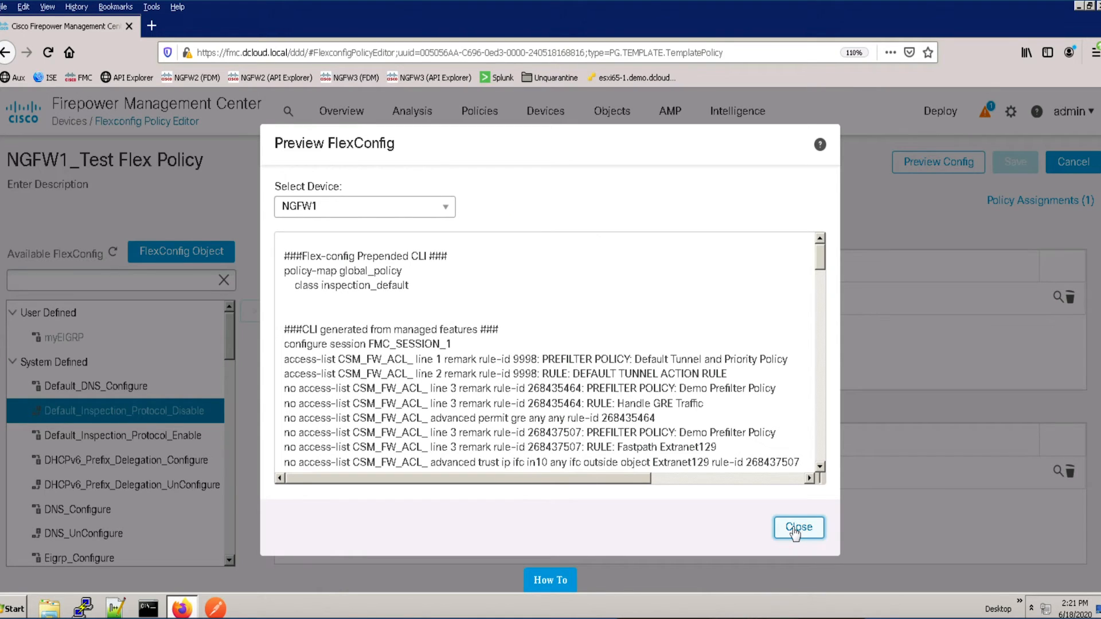
left_click(798, 527)
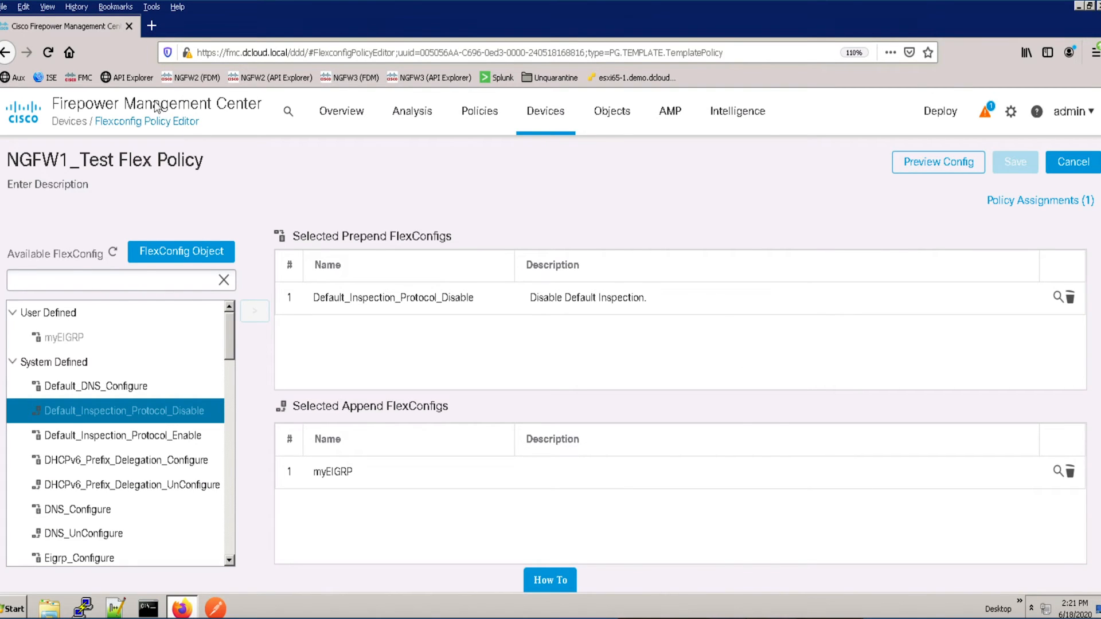
- Bring up the Summary Dashboard from Overview > Dashboard
left_click(342, 111)
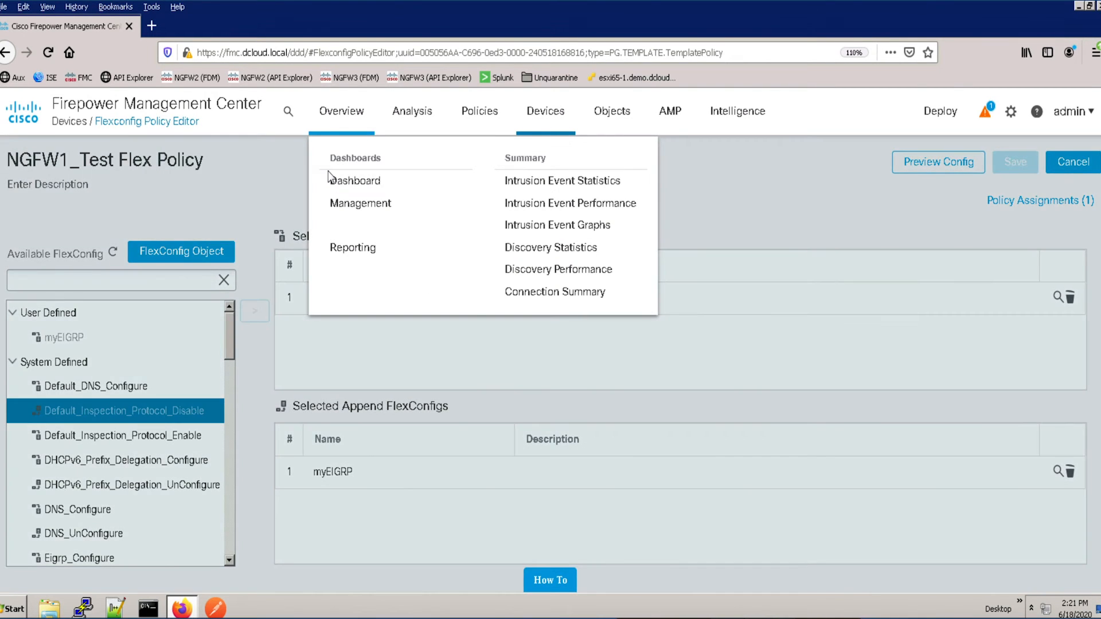
left_click(354, 181)
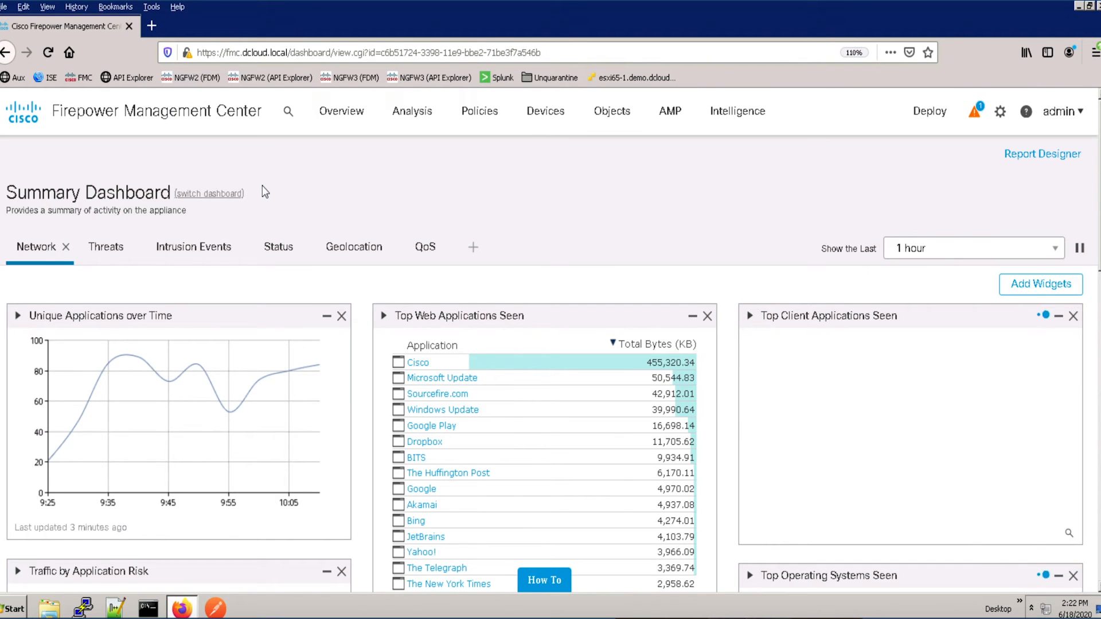